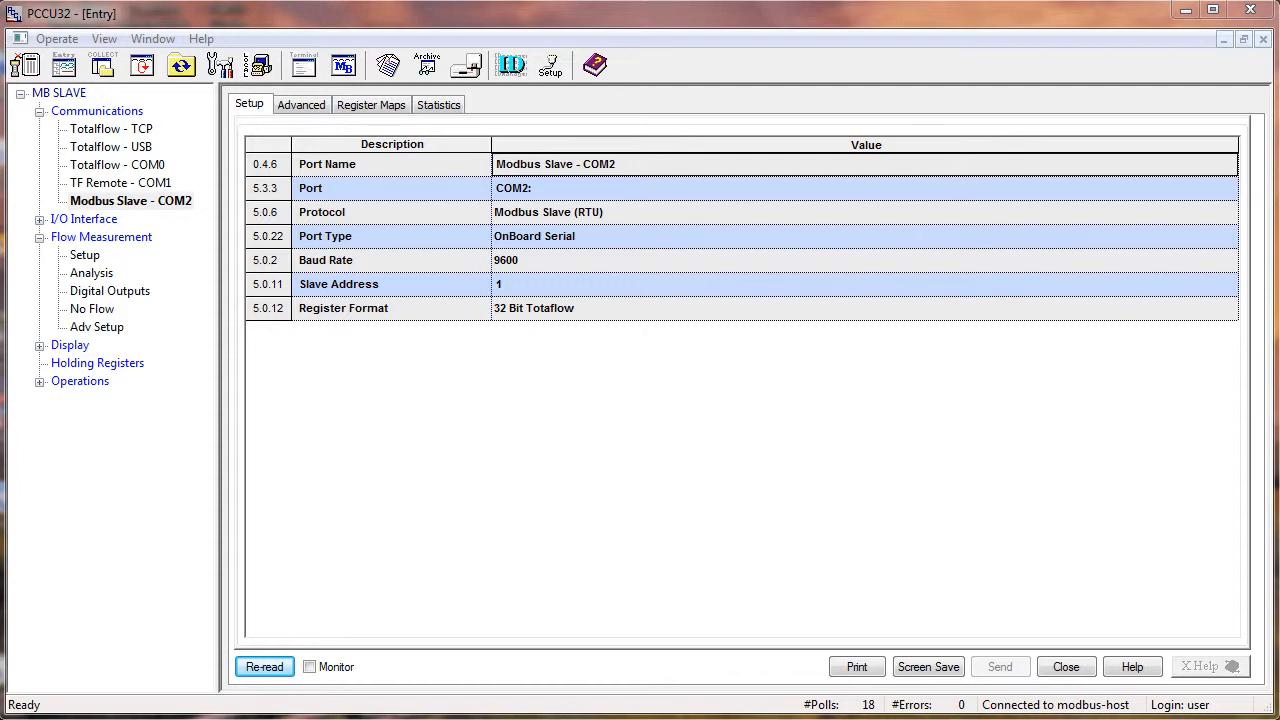
{"action": "mouse_move", "coordinate": [130, 236]}
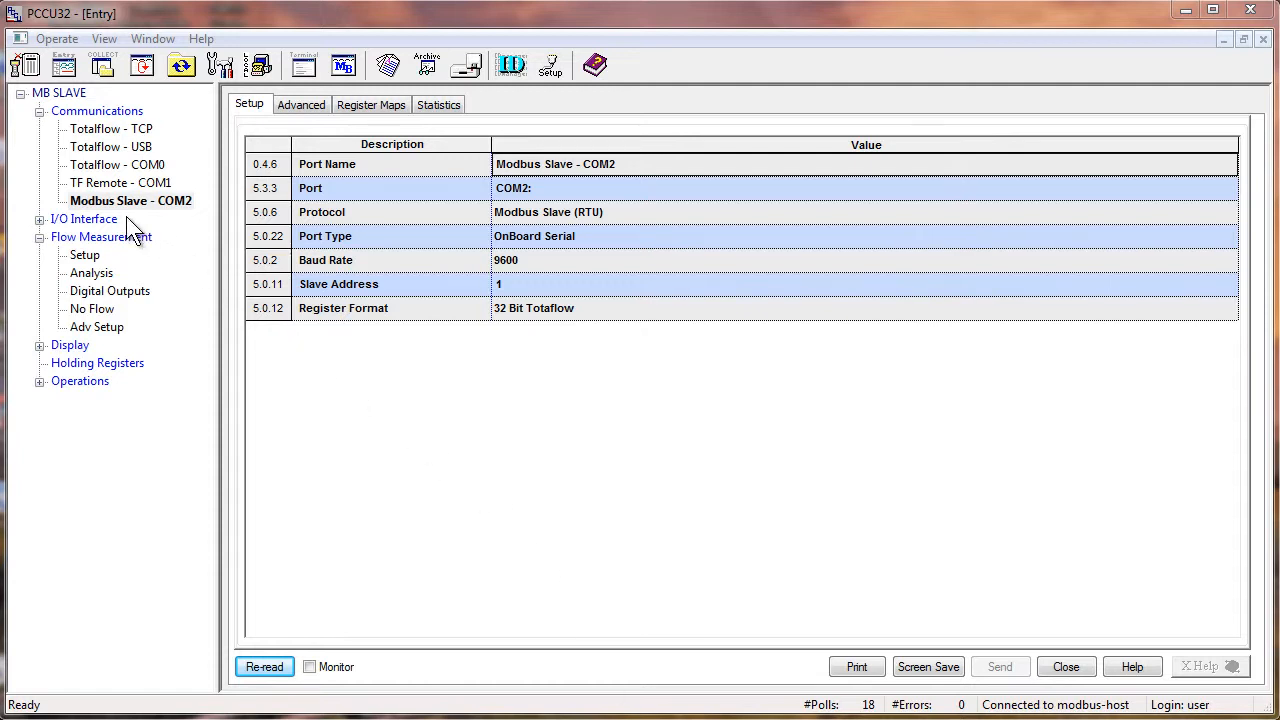
{"action": "mouse_move", "coordinate": [138, 218]}
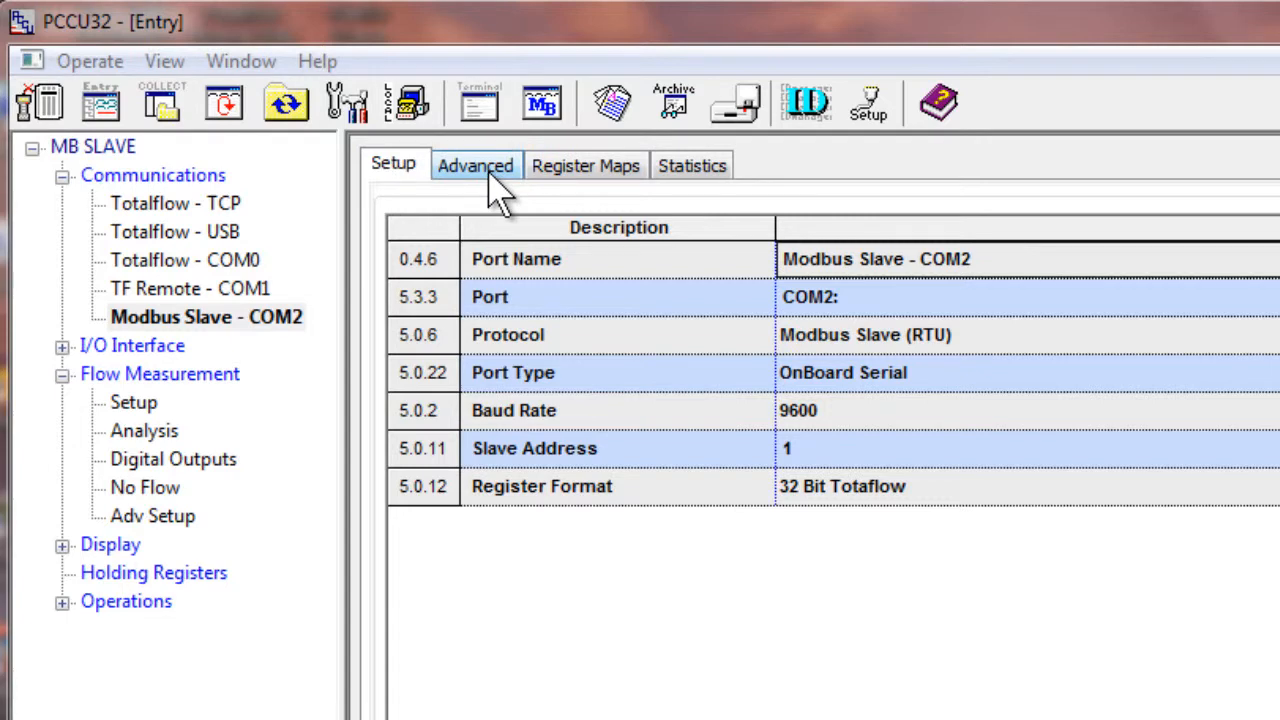
- Review the COM2 advanced serial settings, then view its empty register map list
{"action": "left_click", "coordinate": [475, 165]}
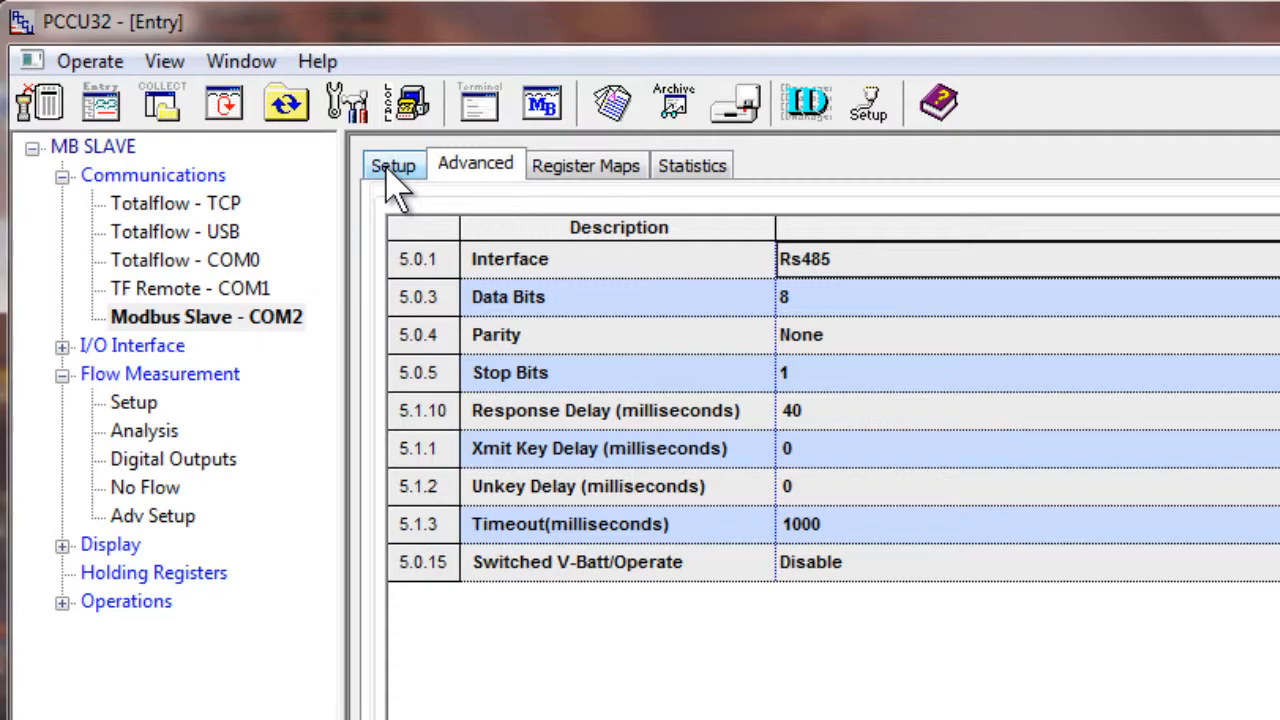
{"action": "mouse_move", "coordinate": [425, 205]}
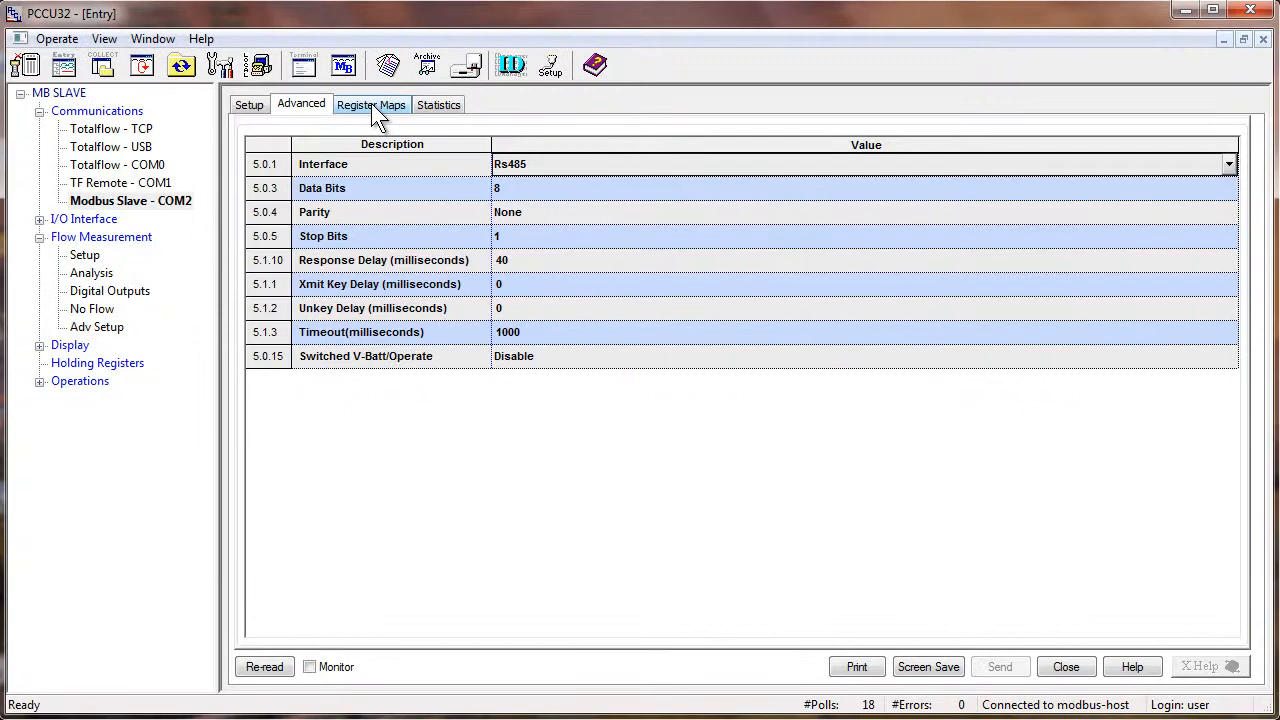
{"action": "left_click", "coordinate": [371, 104]}
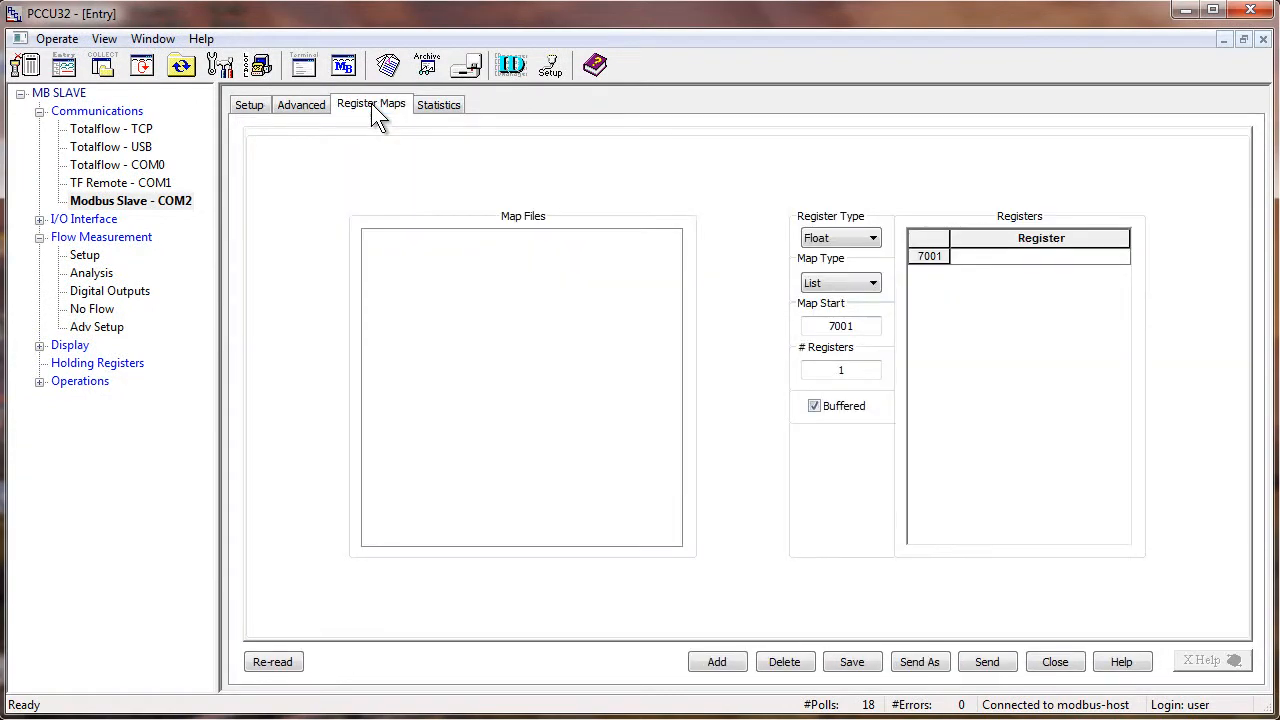
{"action": "mouse_move", "coordinate": [378, 125]}
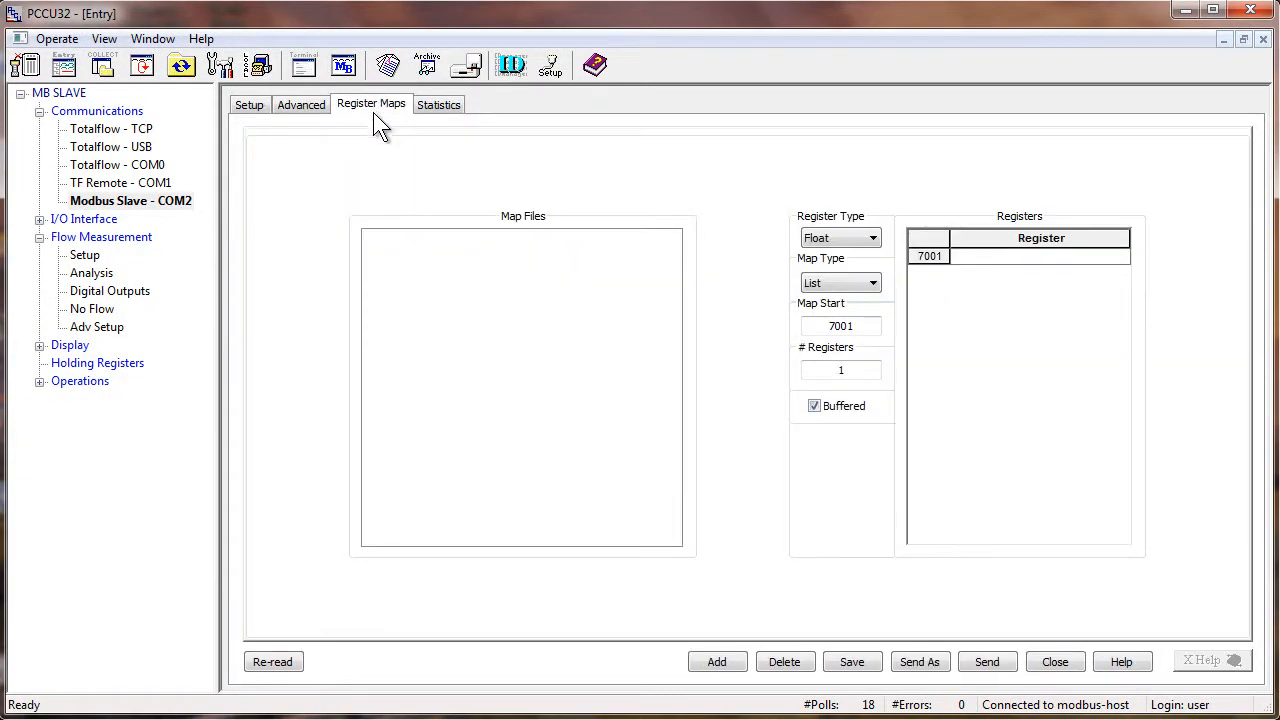
{"action": "mouse_move", "coordinate": [392, 192]}
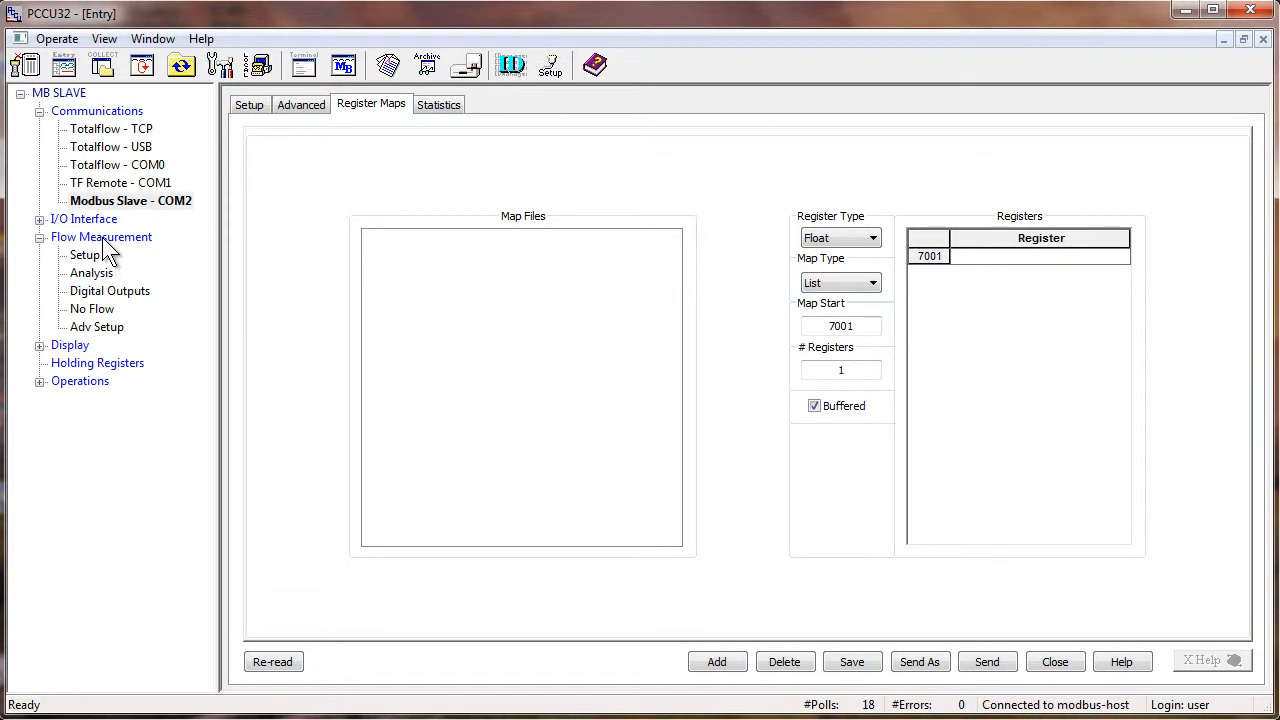
- Check flow measurement register addresses, like 11.3.0 for static pressure, then return to COM2
{"action": "left_click", "coordinate": [101, 237]}
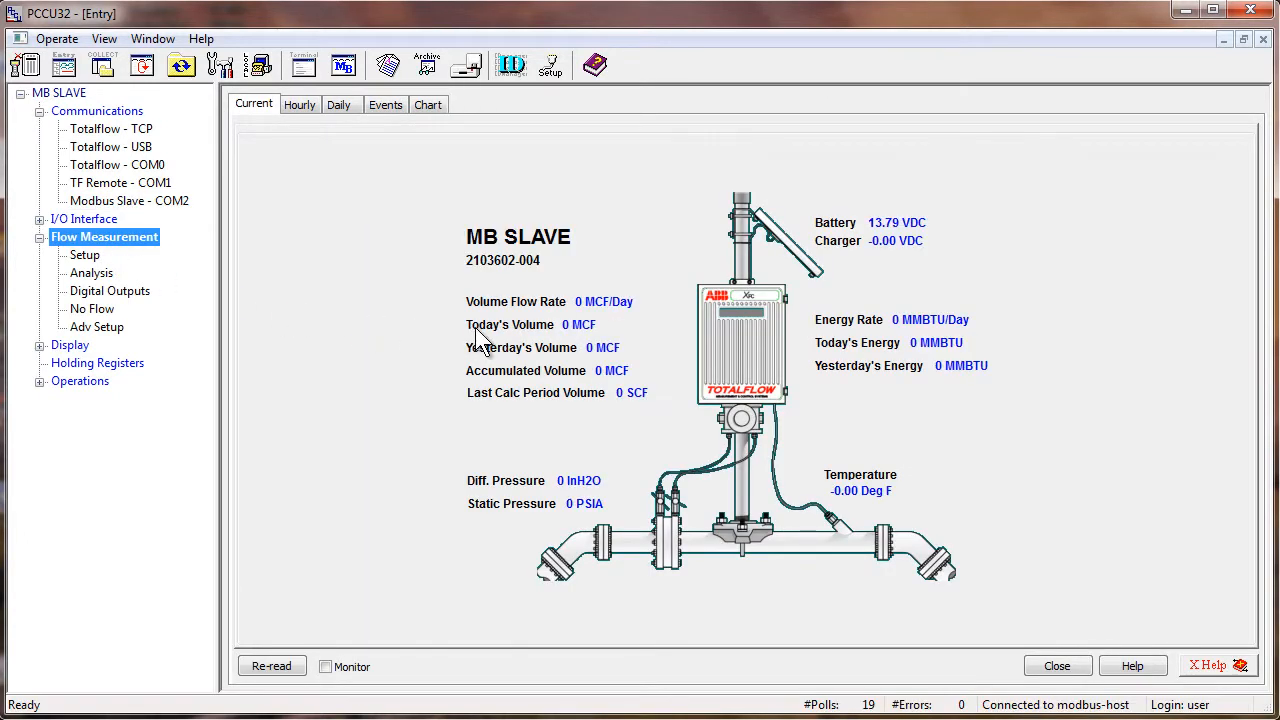
{"action": "mouse_move", "coordinate": [615, 312]}
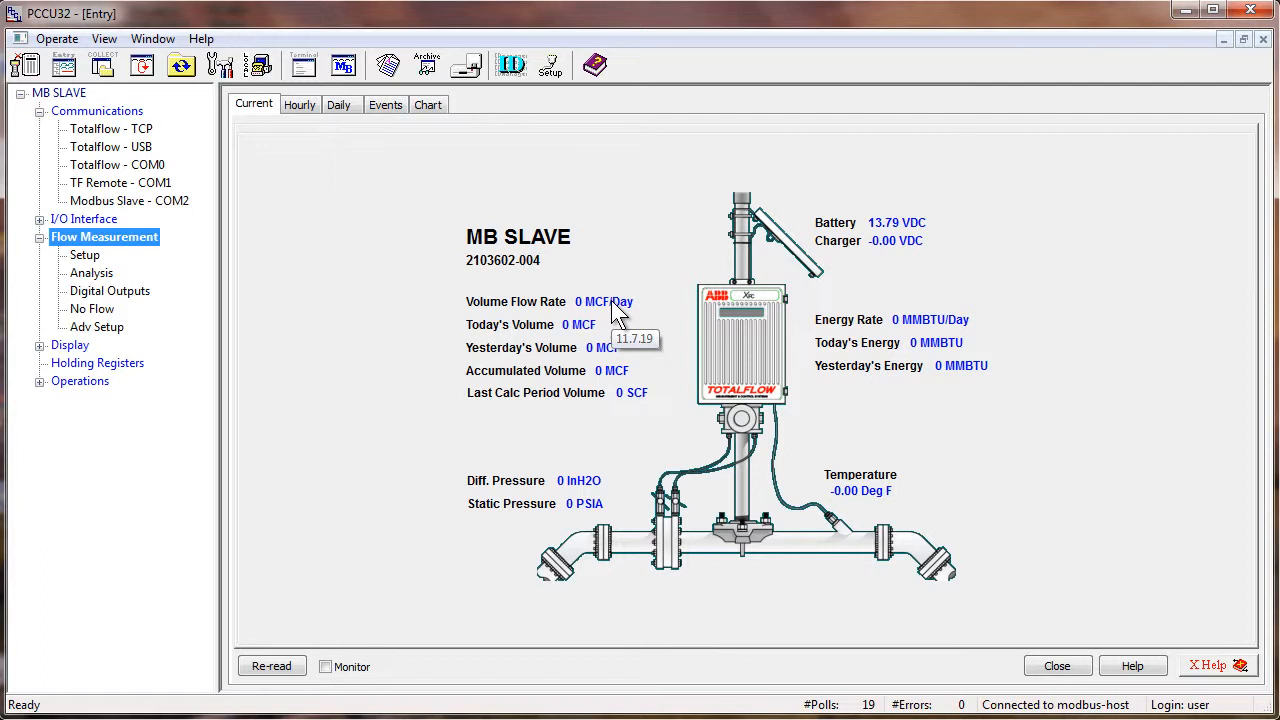
{"action": "mouse_move", "coordinate": [595, 495]}
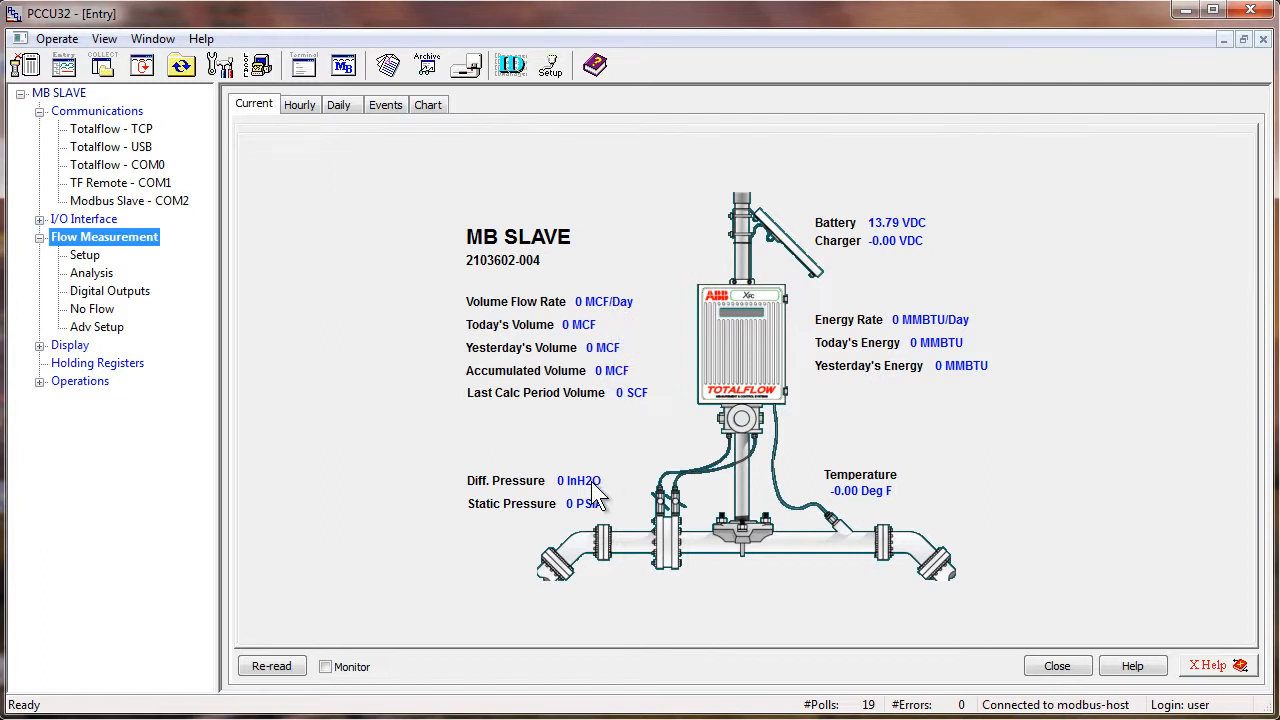
{"action": "mouse_move", "coordinate": [600, 520]}
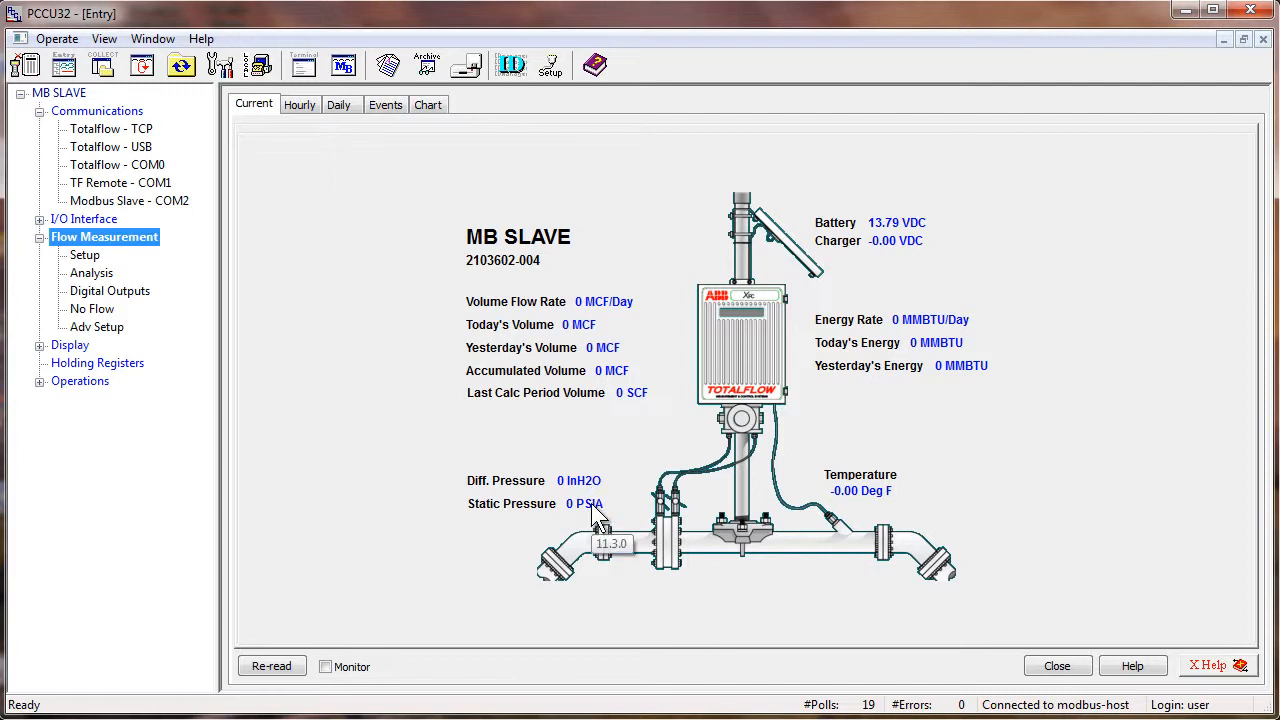
{"action": "mouse_move", "coordinate": [865, 505]}
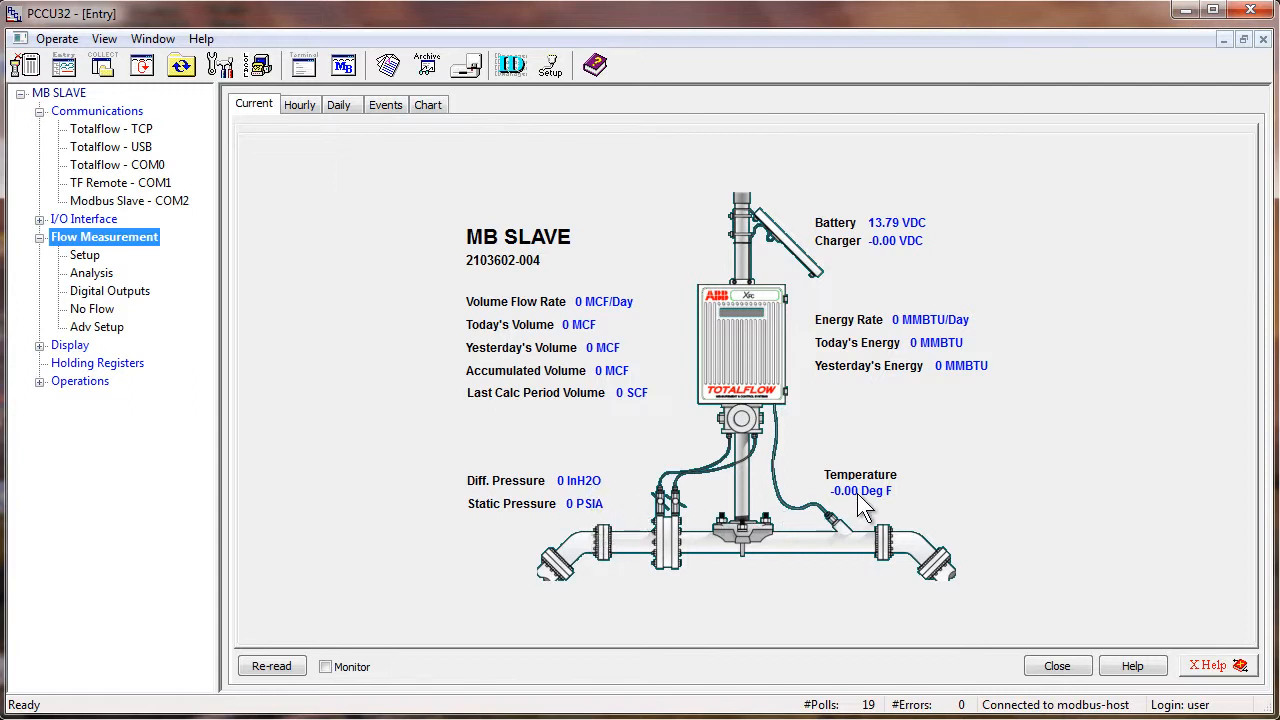
{"action": "mouse_move", "coordinate": [860, 505]}
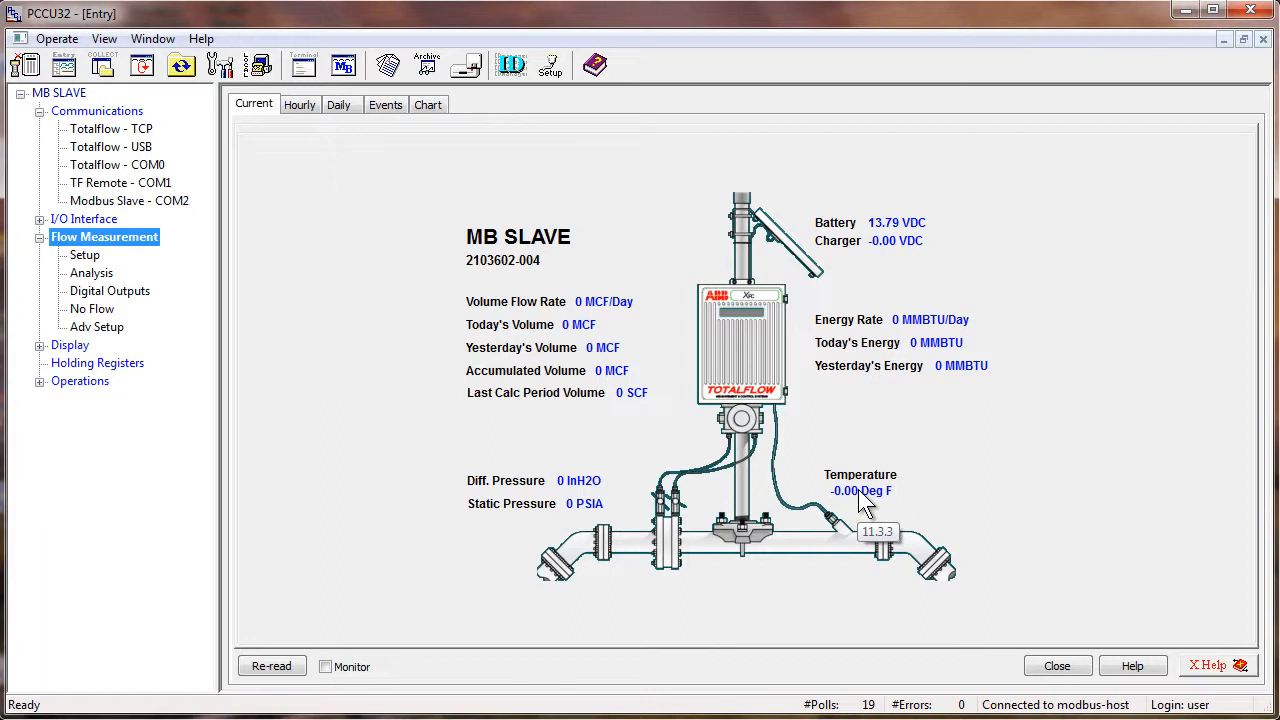
{"action": "mouse_move", "coordinate": [148, 218]}
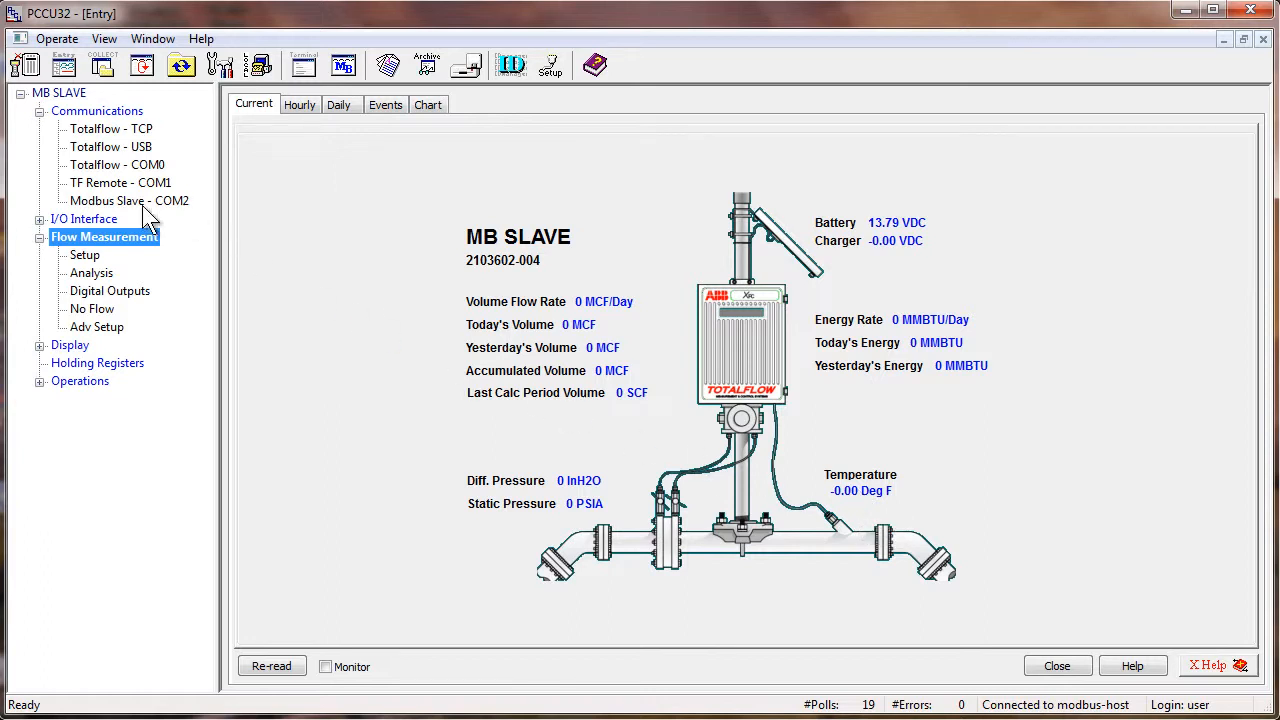
{"action": "left_click", "coordinate": [128, 200]}
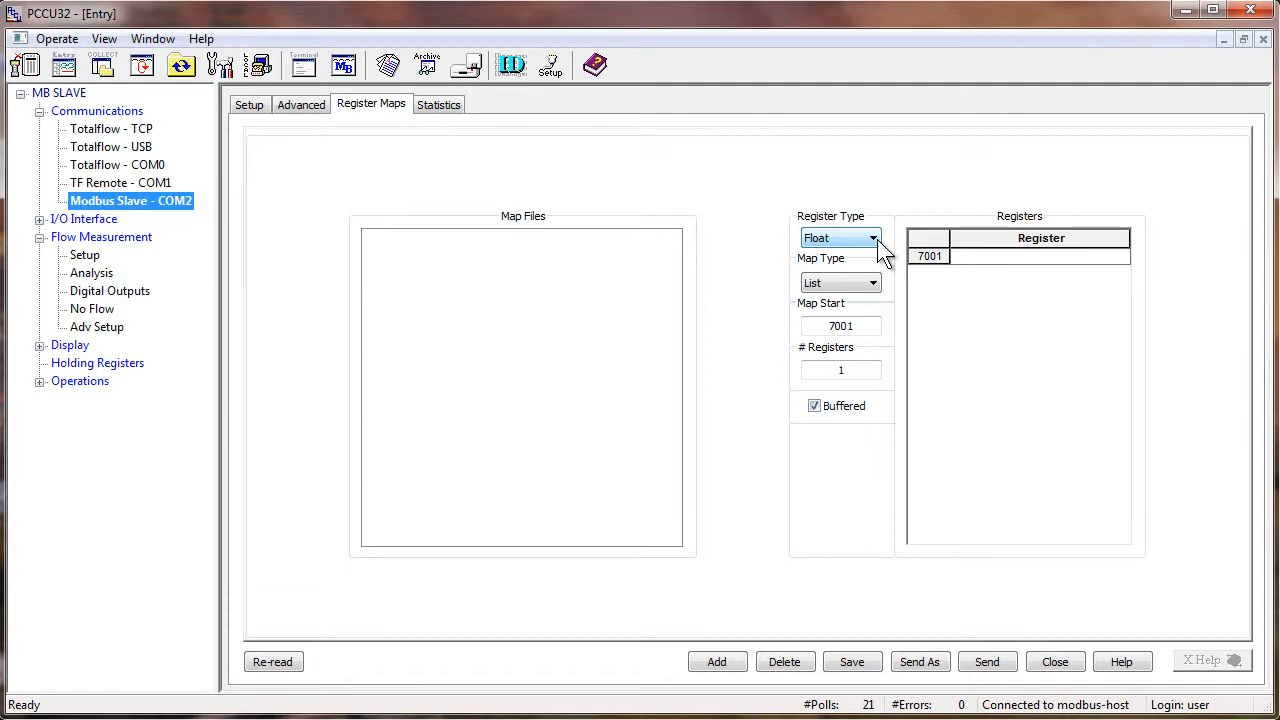
{"action": "mouse_move", "coordinate": [880, 250]}
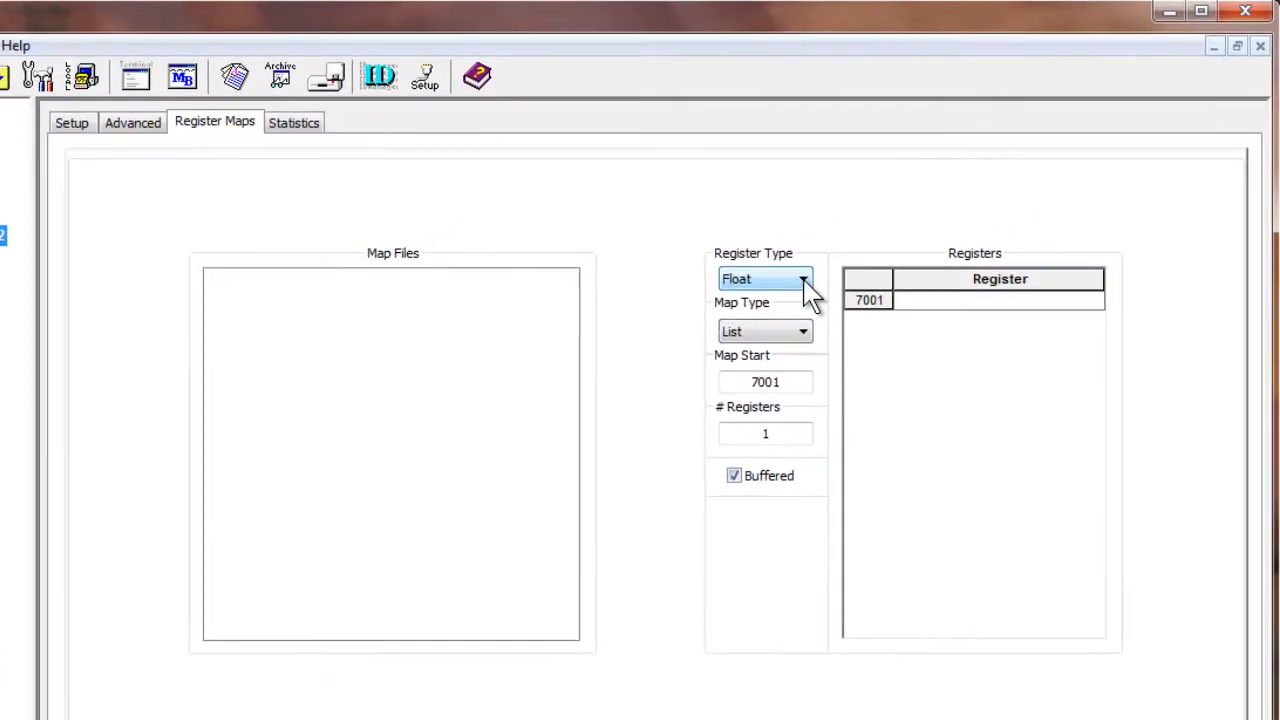
- Configure a Float list map starting at 7001 with four registers and start adding a map file
{"action": "left_click", "coordinate": [803, 279]}
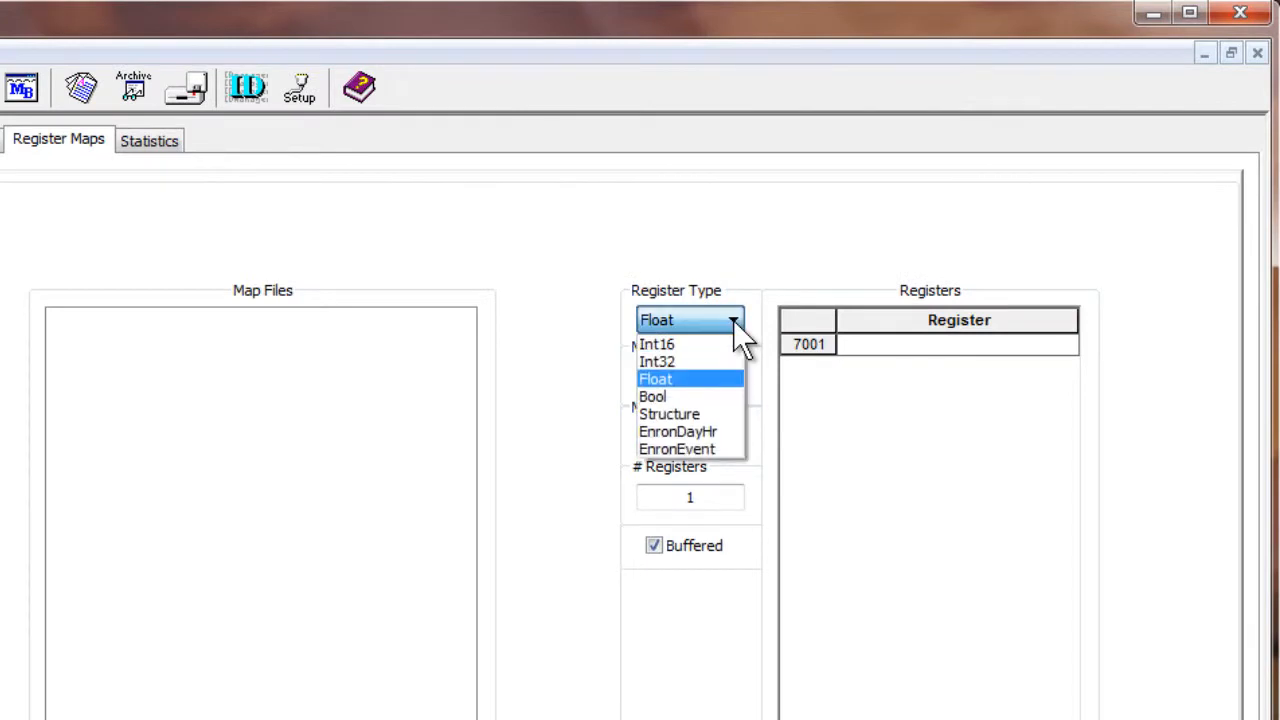
{"action": "left_click", "coordinate": [656, 378]}
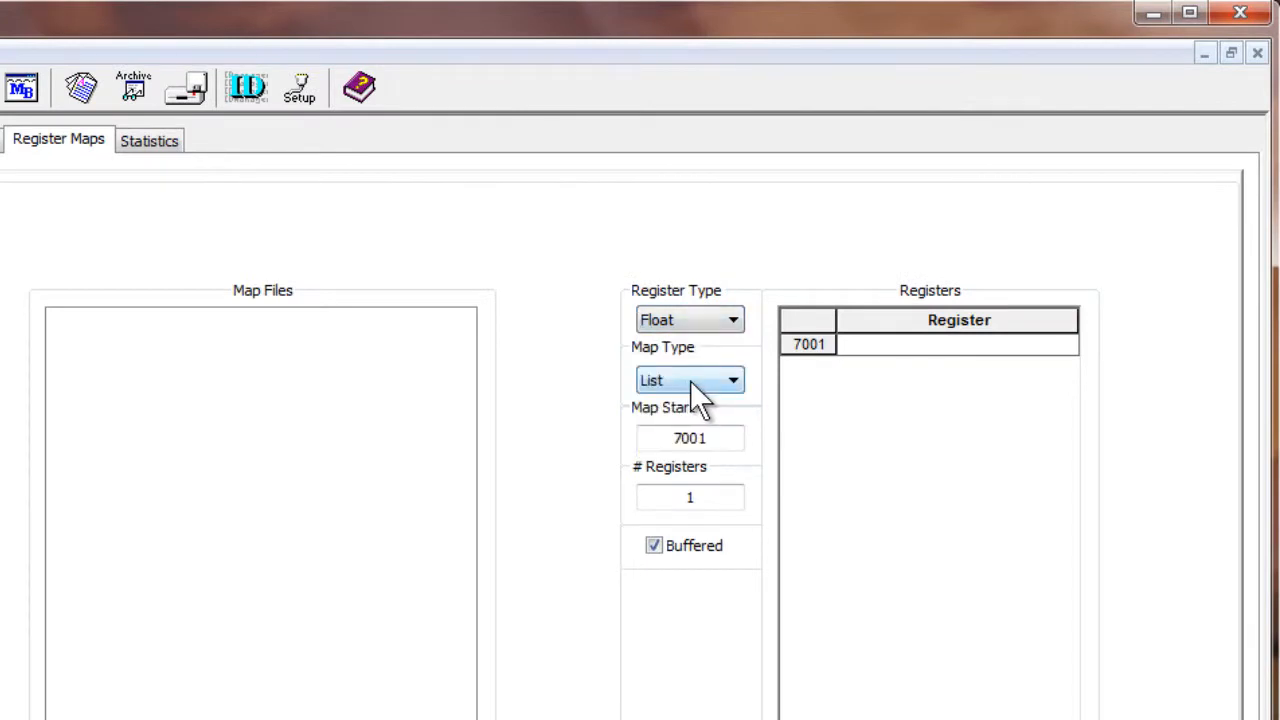
{"action": "mouse_move", "coordinate": [715, 400]}
{"action": "type", "text": "4"}
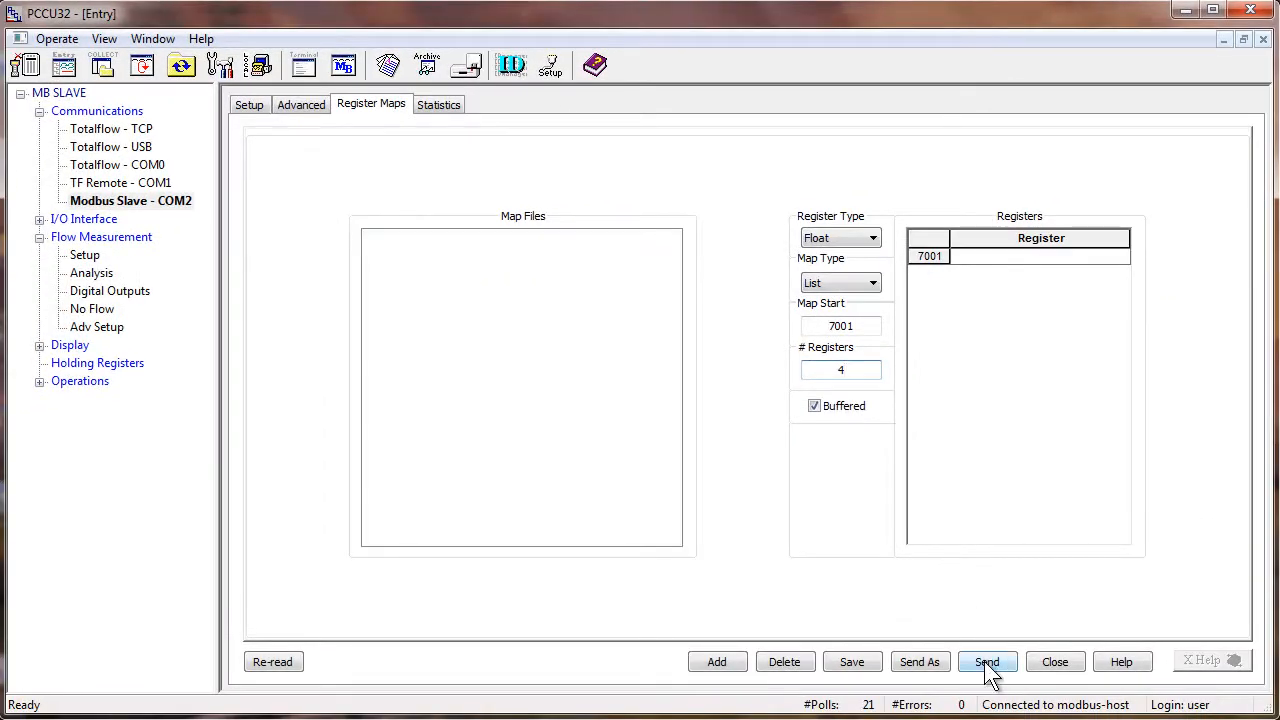
{"action": "left_click", "coordinate": [986, 661]}
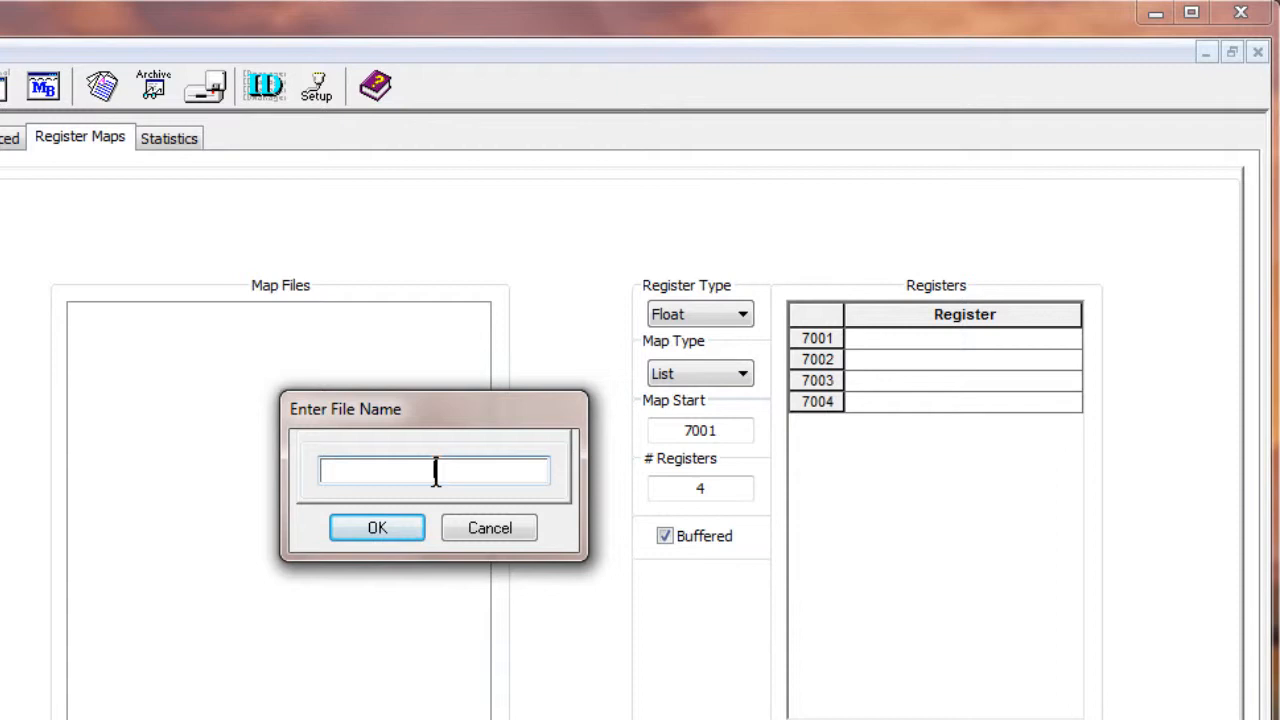
- Name the new register map file Slave, creating Slave.mrm
{"action": "type", "text": "S"}
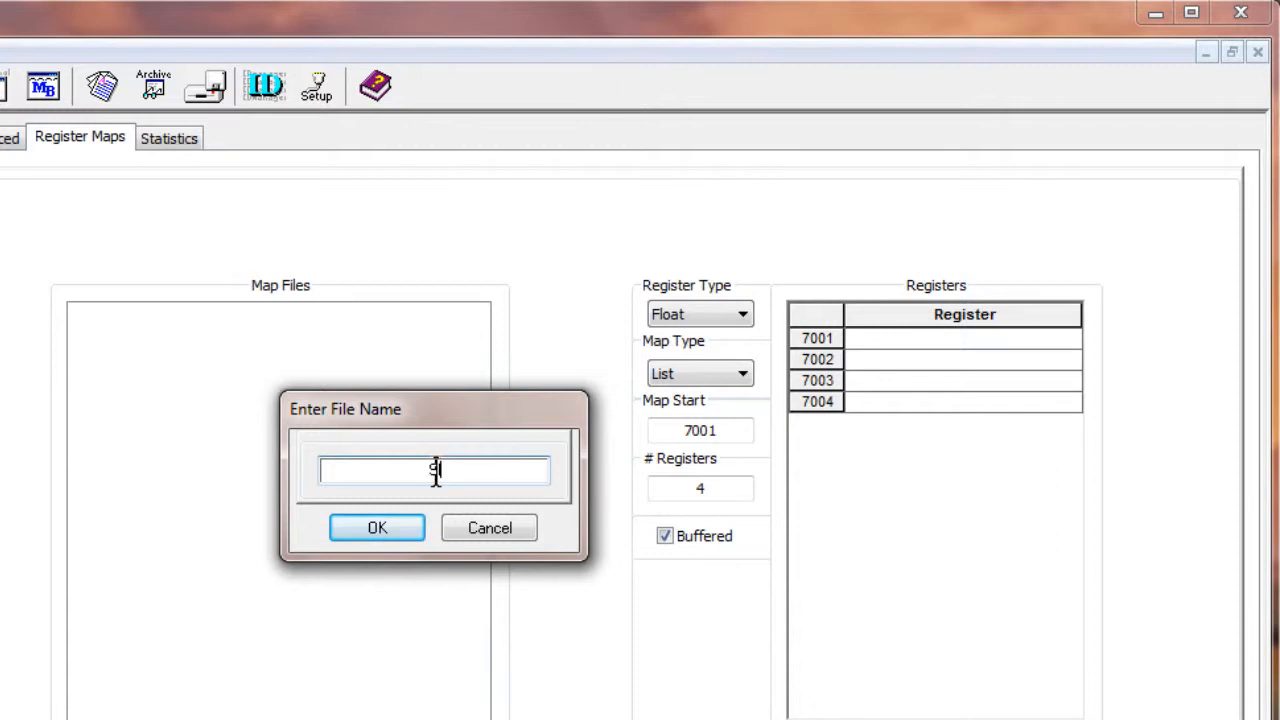
{"action": "type", "text": "Slave"}
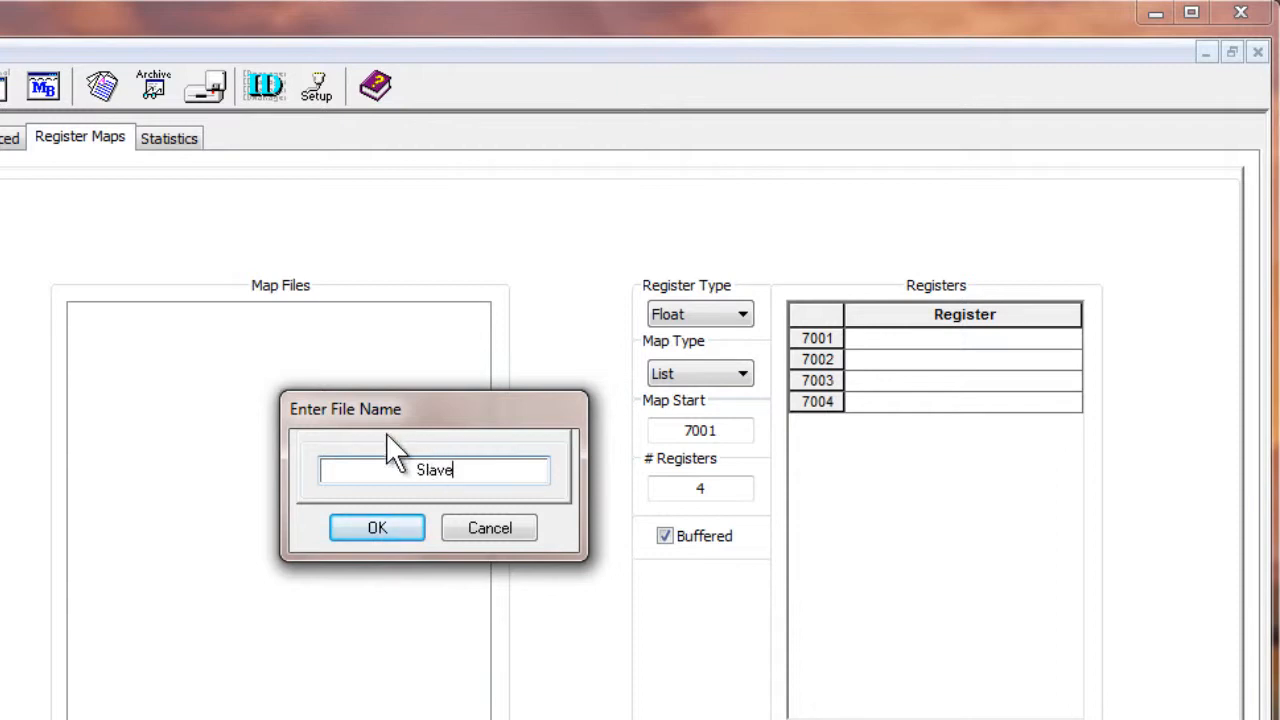
{"action": "left_click", "coordinate": [377, 527]}
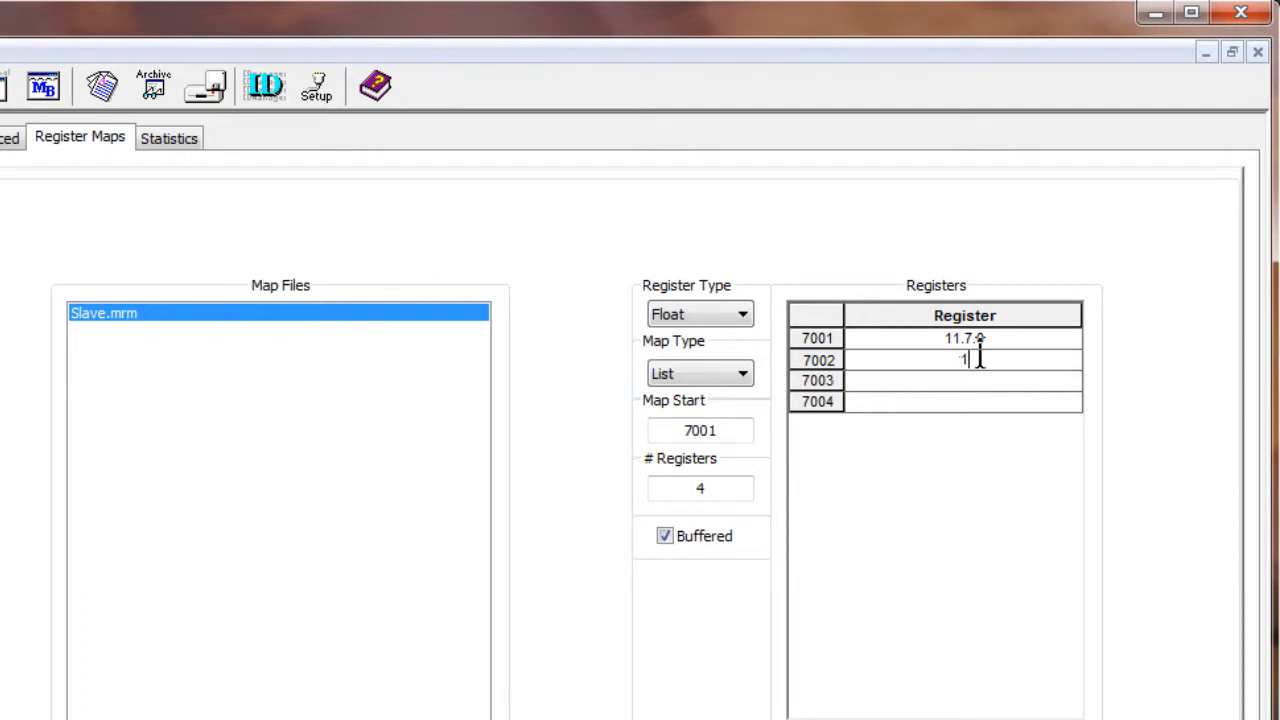
- Map registers 7002–7004 to 11.3.0, 11.3.3 and 11.7.19
{"action": "type", "text": "11.3"}
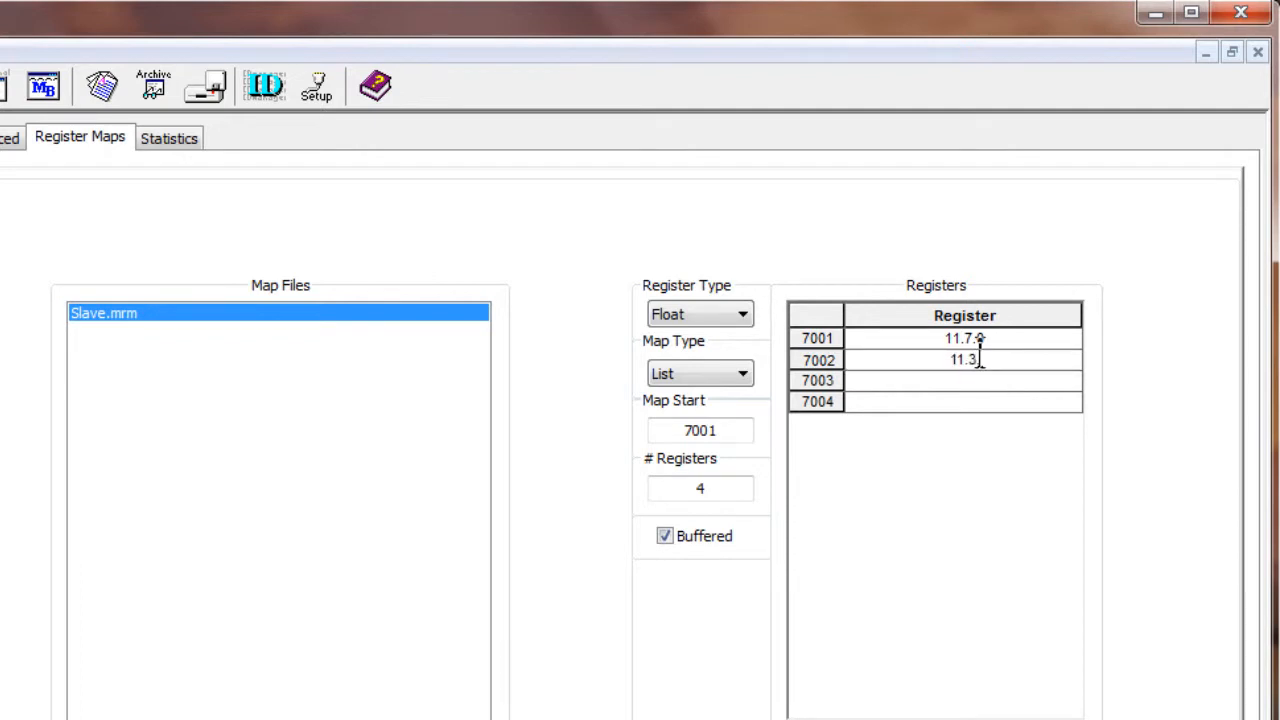
{"action": "left_click", "coordinate": [963, 380]}
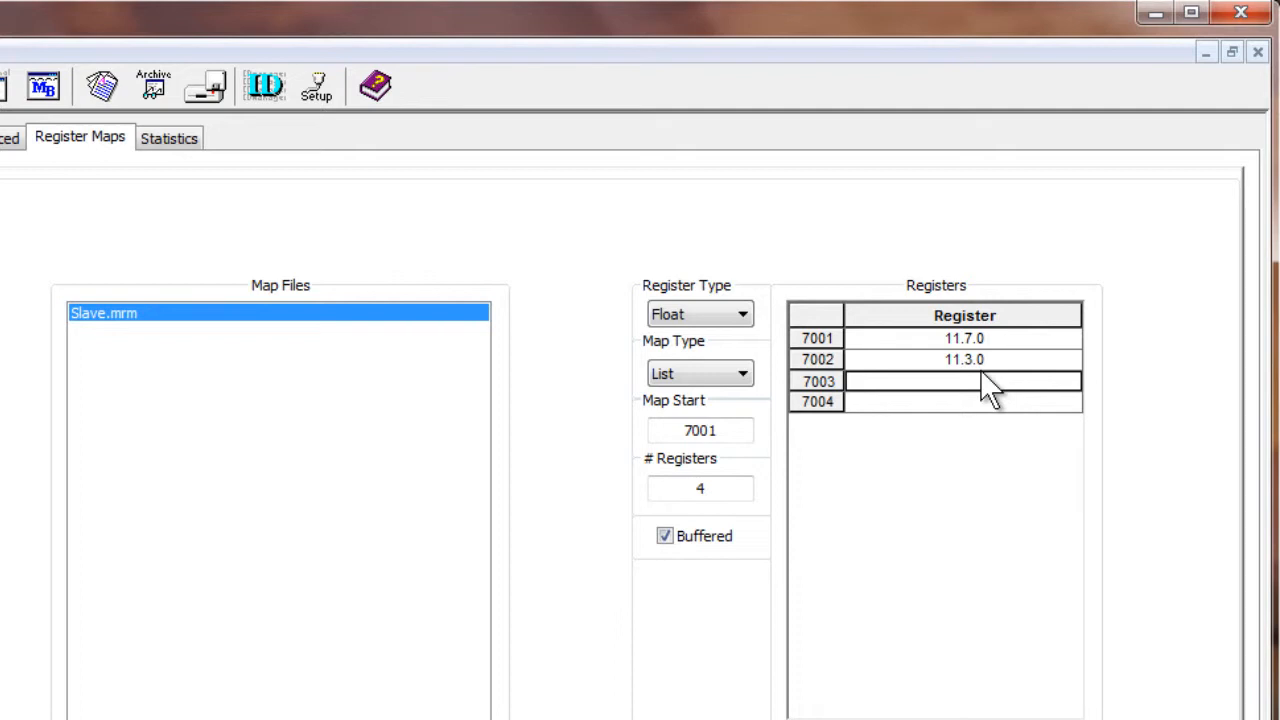
{"action": "type", "text": "11."}
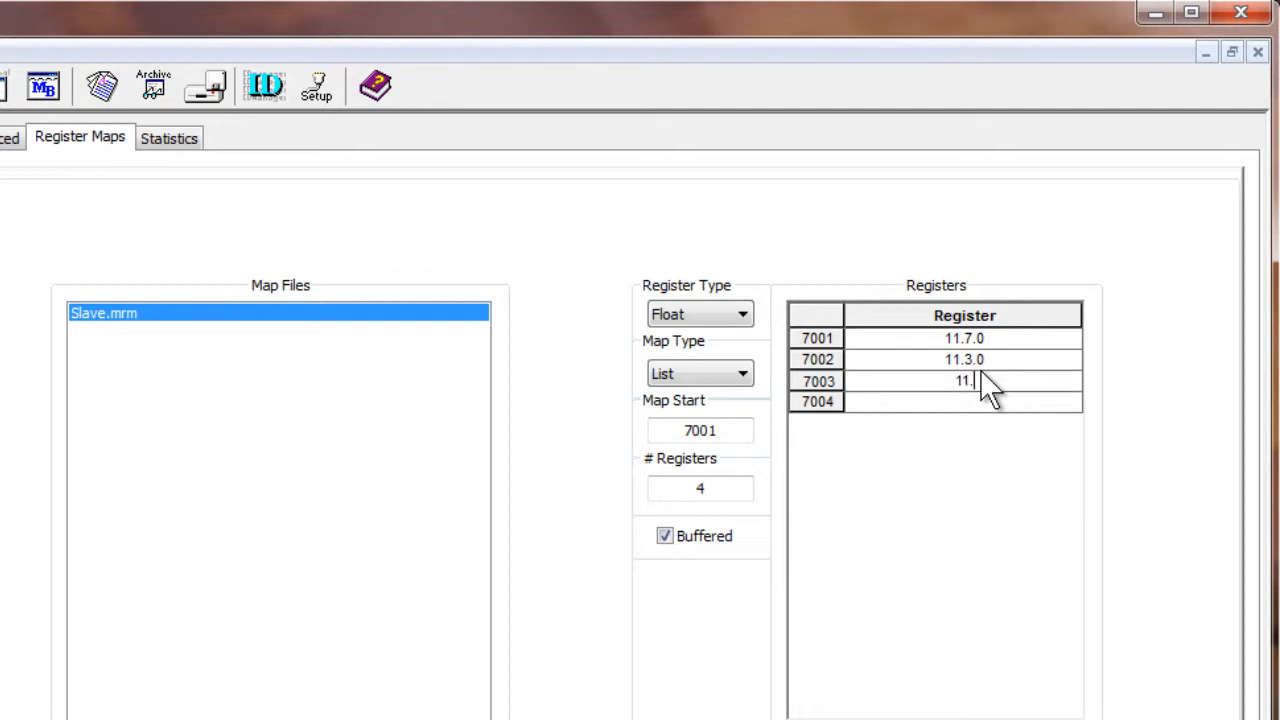
{"action": "left_click", "coordinate": [963, 401]}
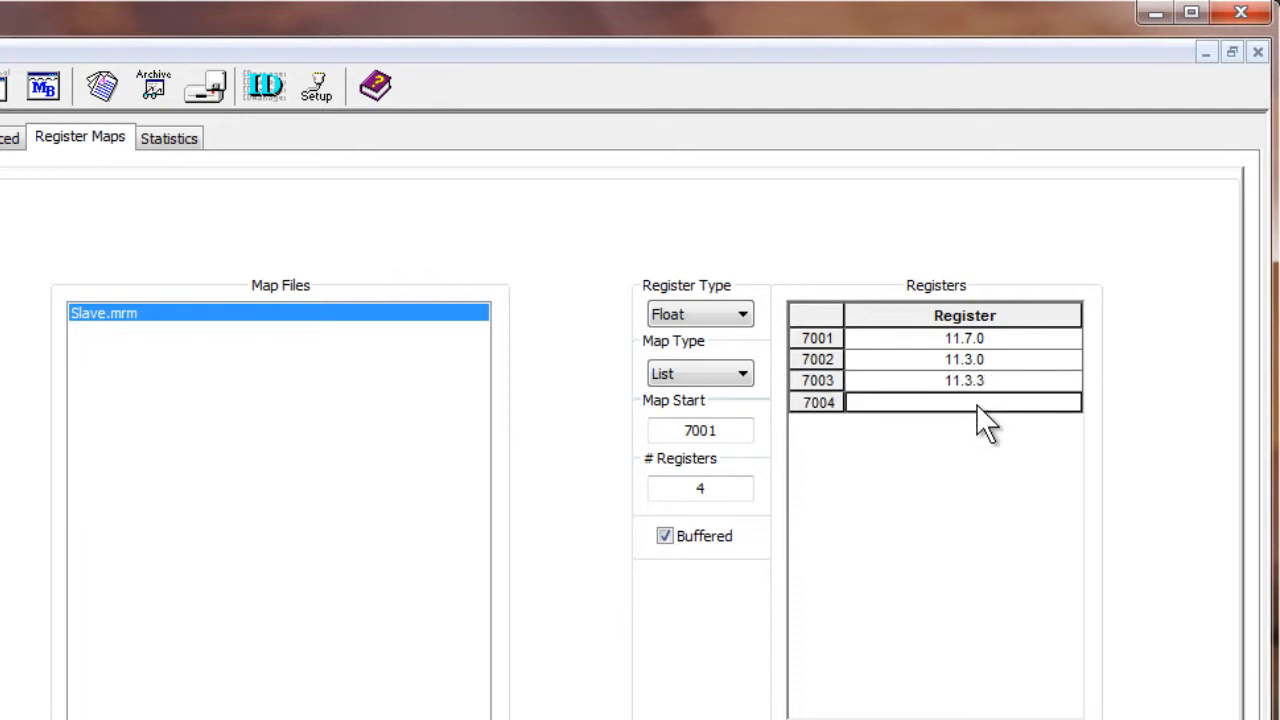
{"action": "mouse_move", "coordinate": [995, 415]}
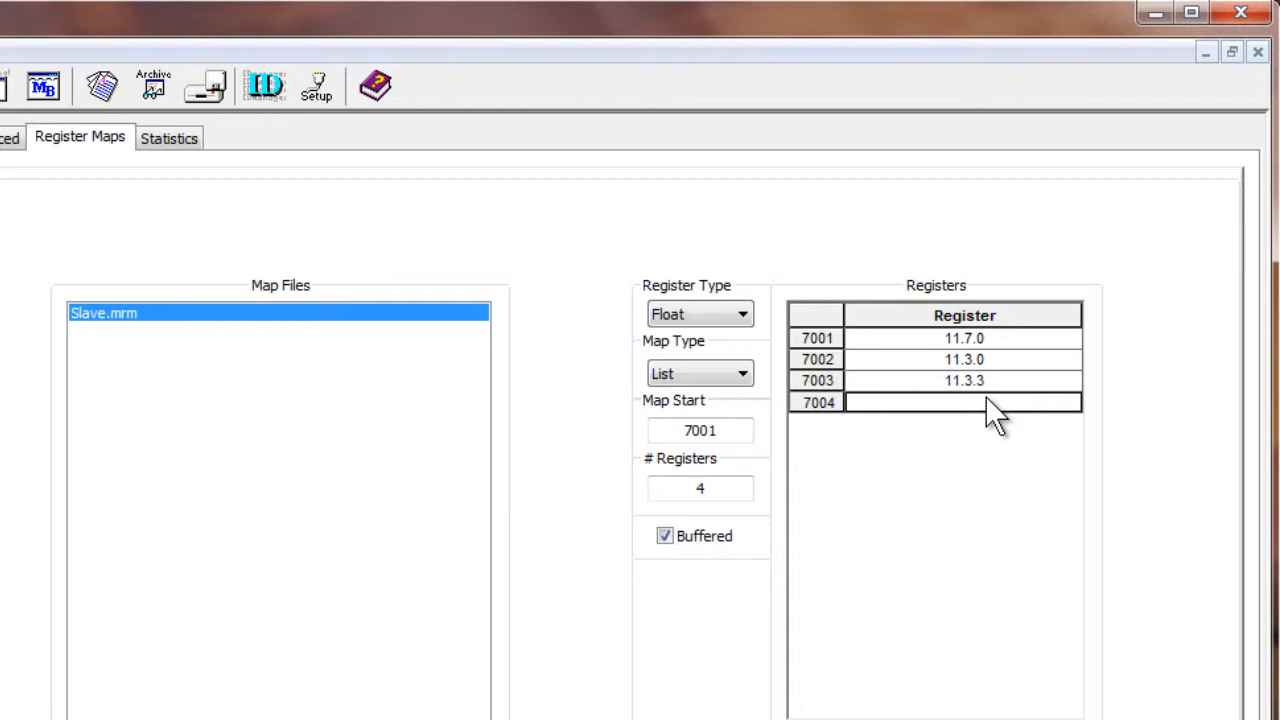
{"action": "type", "text": "11.7"}
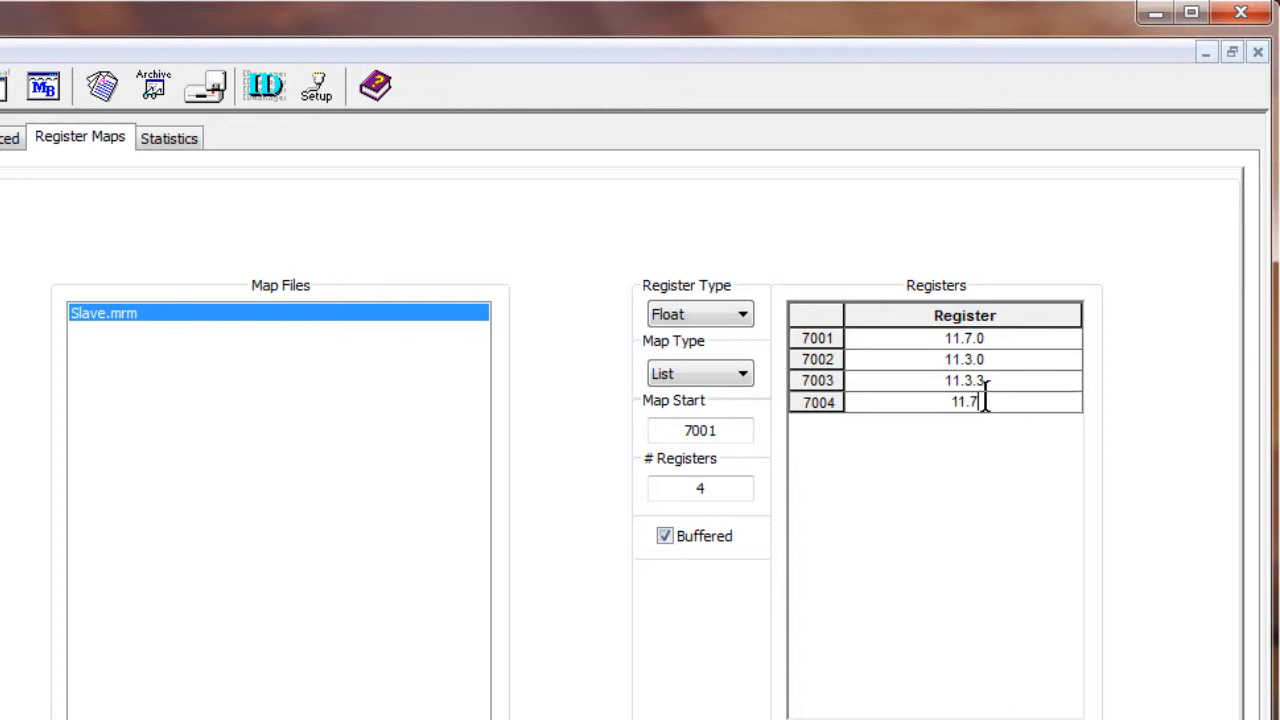
{"action": "type", "text": "19"}
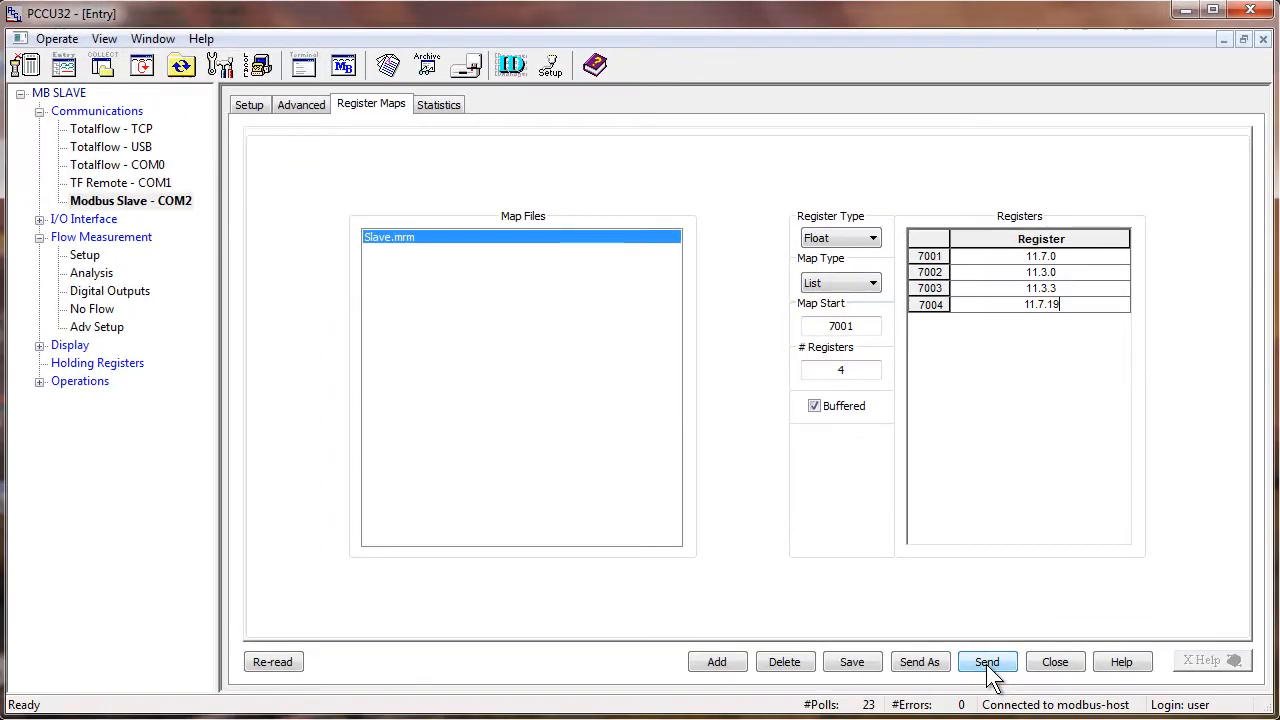
- Send the completed Slave.mrm register map to the device
{"action": "left_click", "coordinate": [987, 661]}
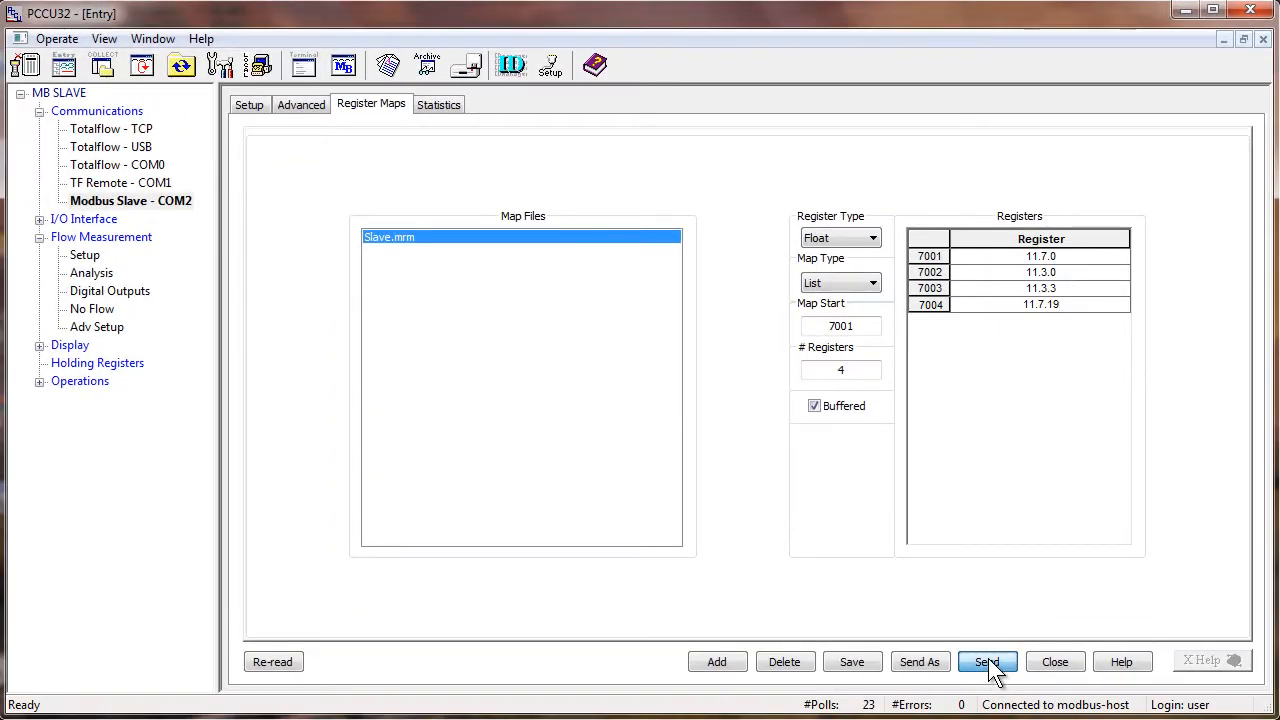
{"action": "left_click", "coordinate": [987, 661]}
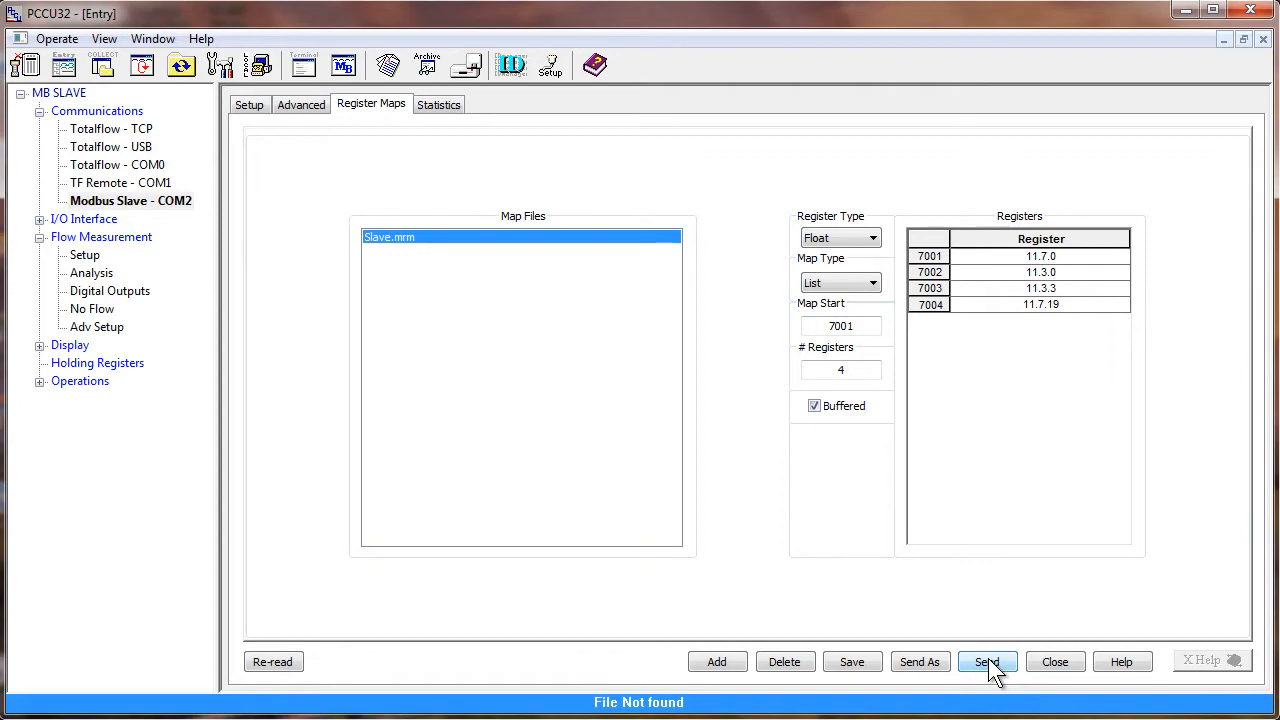
{"action": "left_click", "coordinate": [987, 661]}
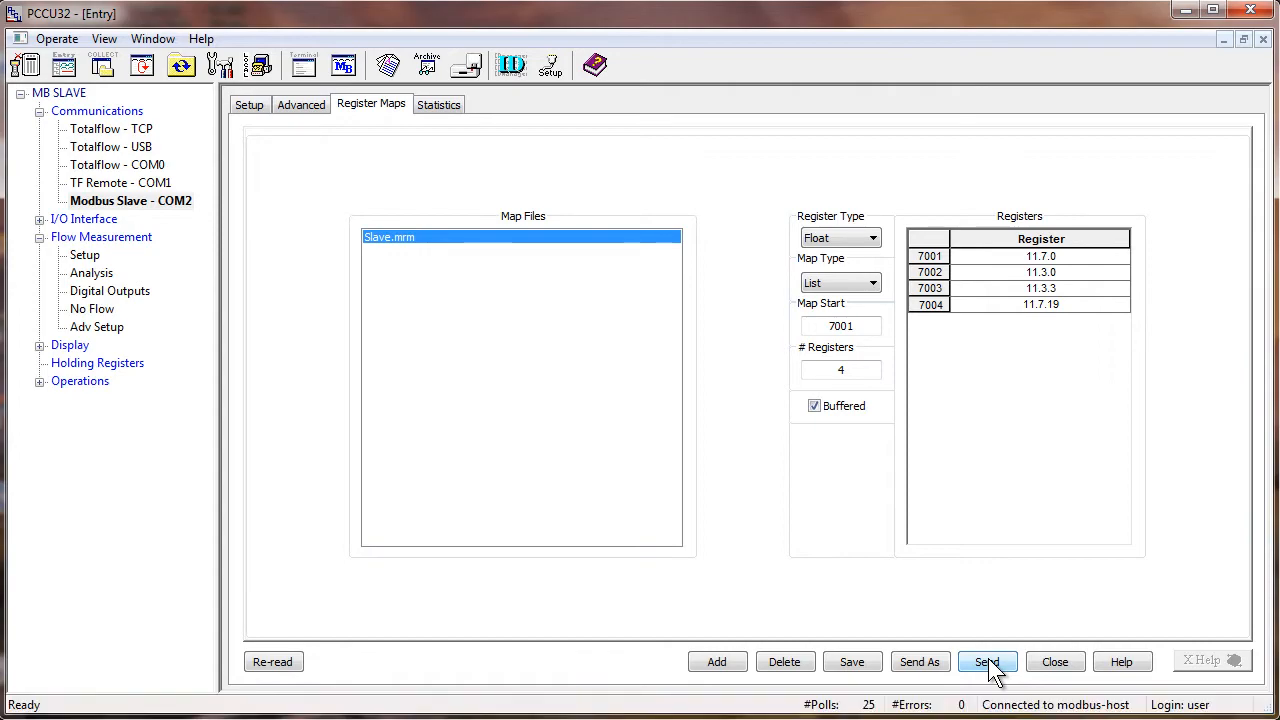